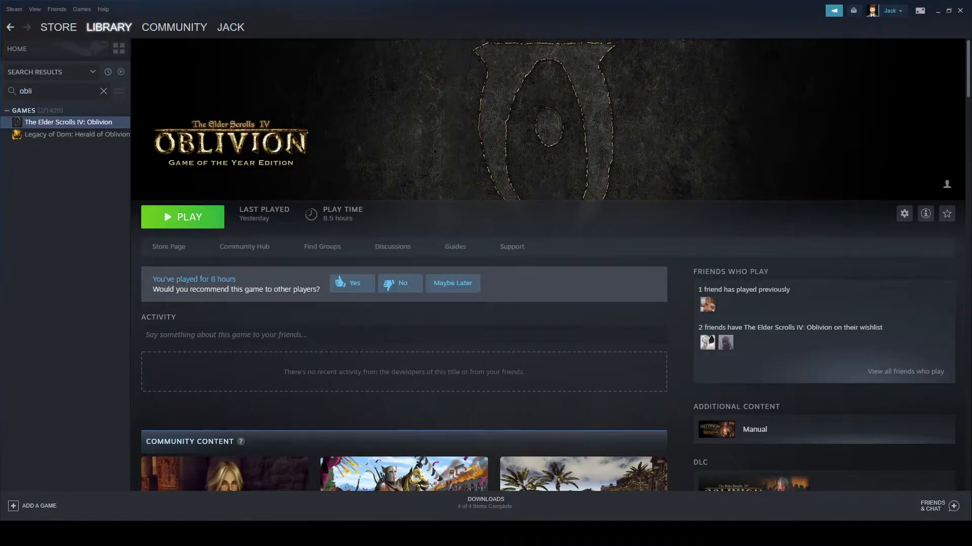
# Open the Manage options for The Elder Scrolls IV: Oblivion in the Steam library.
pyautogui.rightClick(68, 122)
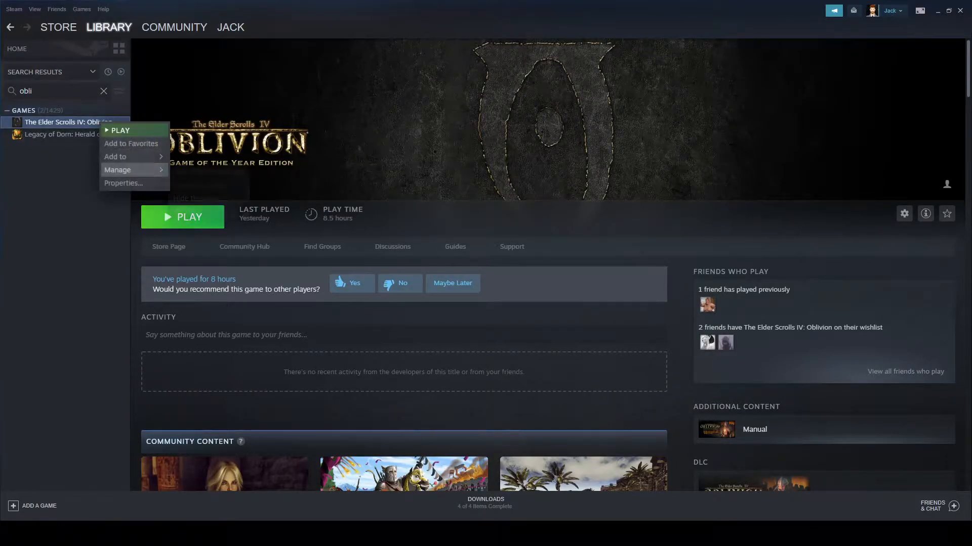
pyautogui.click(117, 170)
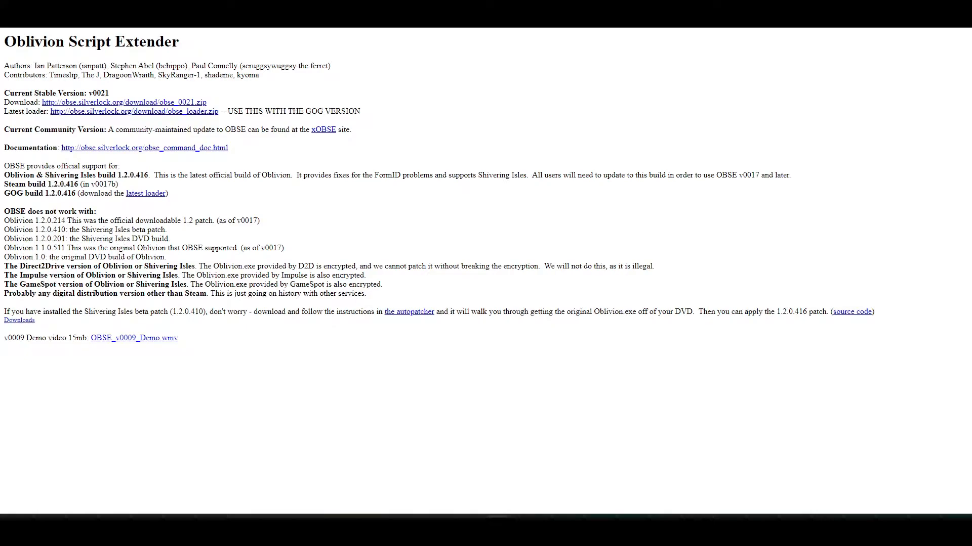
# Download obse_0021.zip, the Current Stable Version of OBSE.
pyautogui.doubleClick(19, 102)
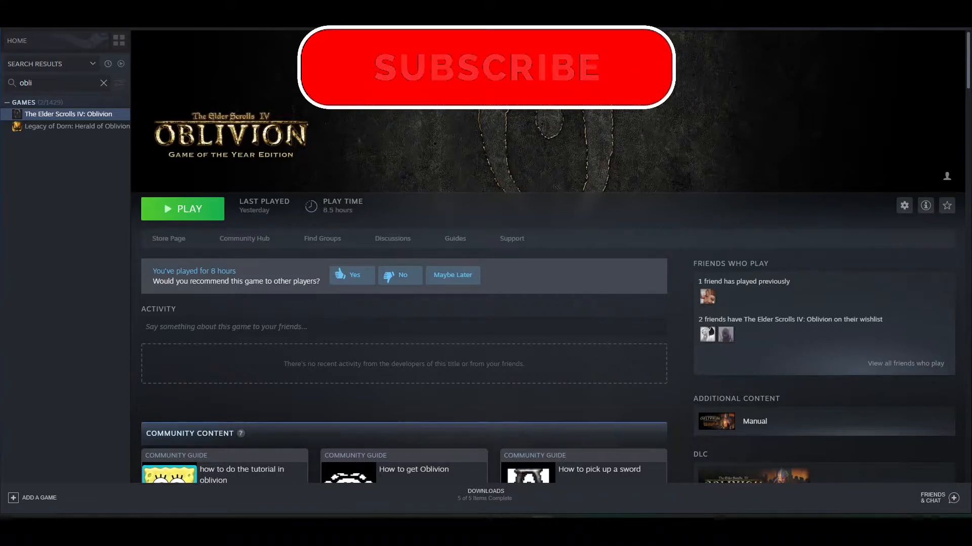
# Browse Oblivion's local files at C: > Program Files (x86) > Steam > steamapps > common > Oblivion.
pyautogui.click(485, 68)
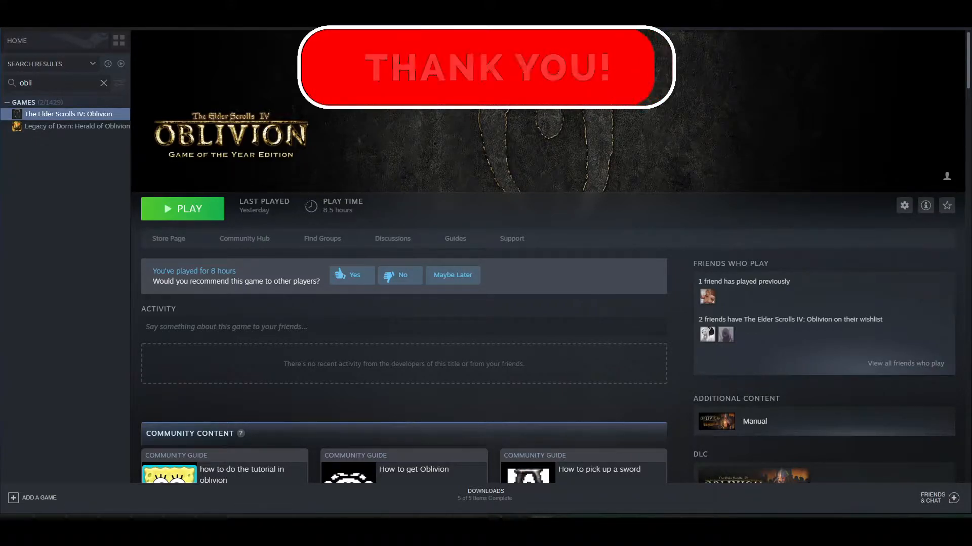
pyautogui.rightClick(64, 114)
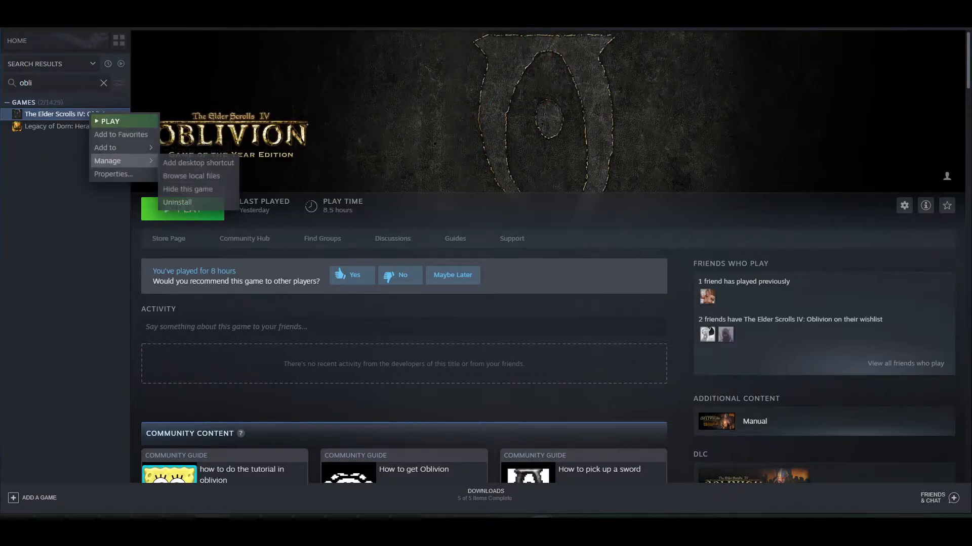
pyautogui.click(192, 176)
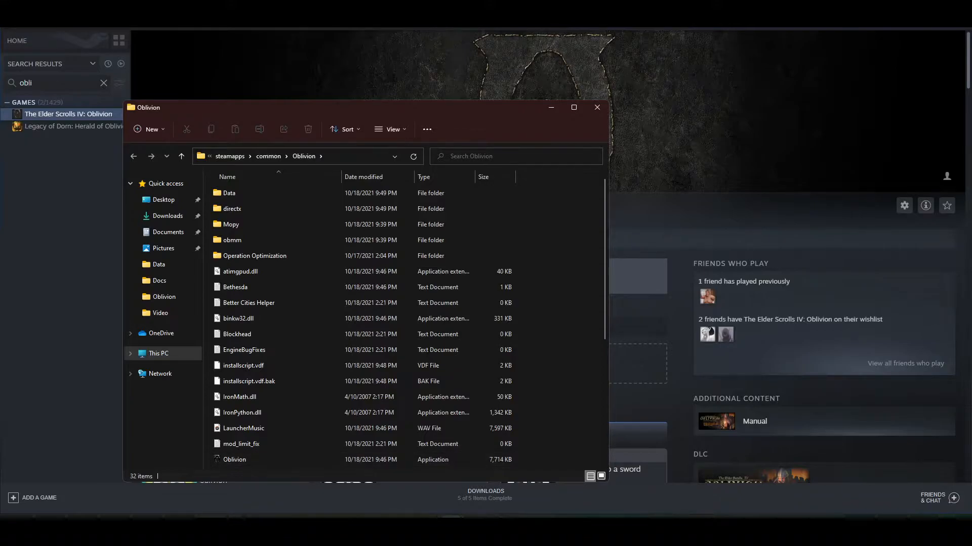
pyautogui.click(158, 353)
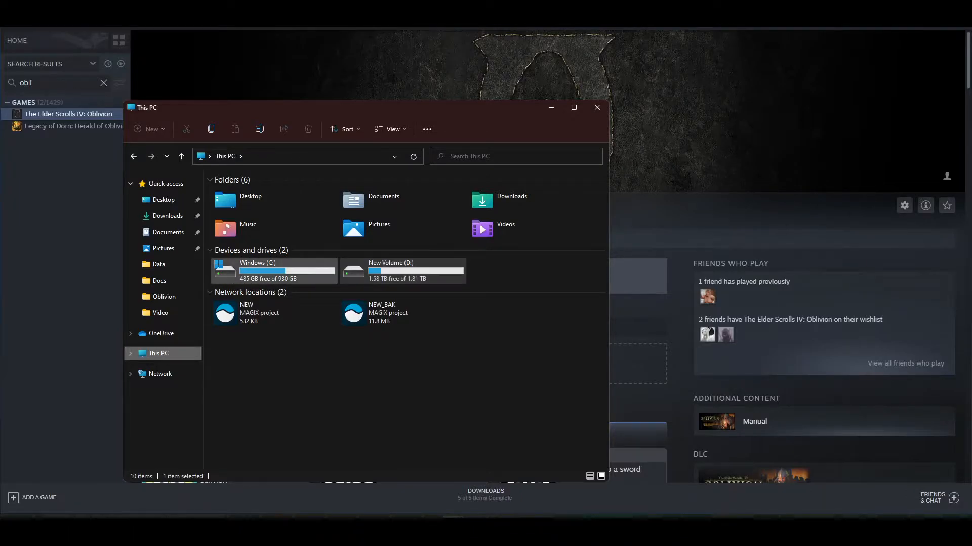
pyautogui.doubleClick(257, 270)
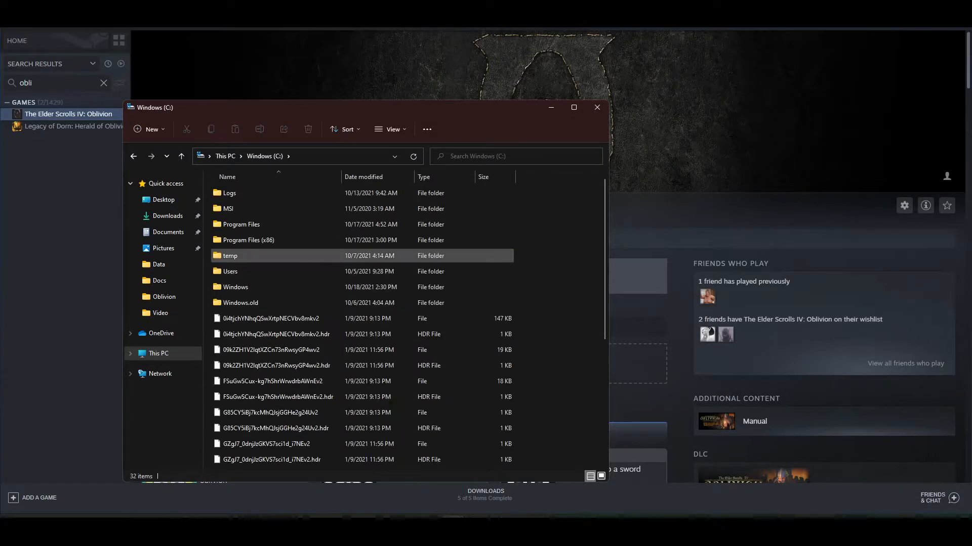
pyautogui.doubleClick(248, 239)
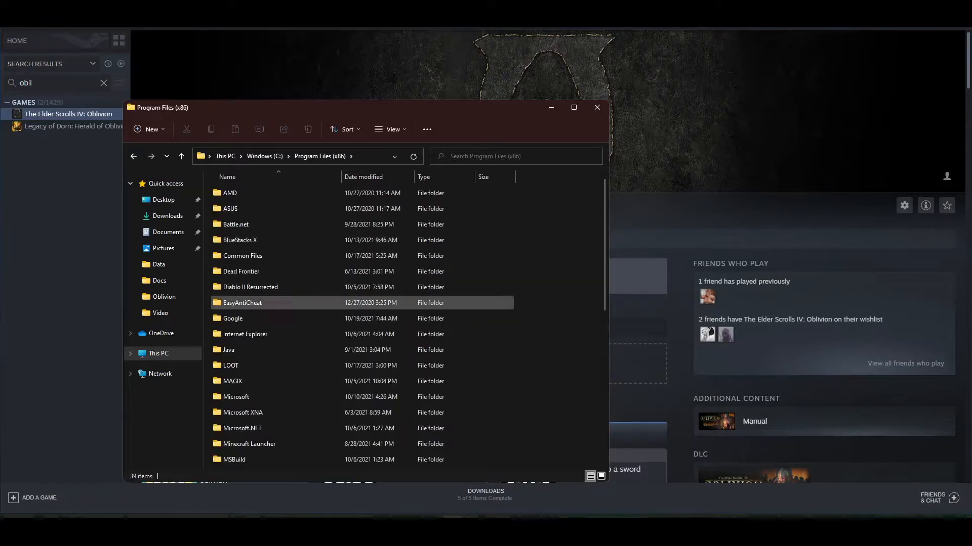
pyautogui.scroll(-3)
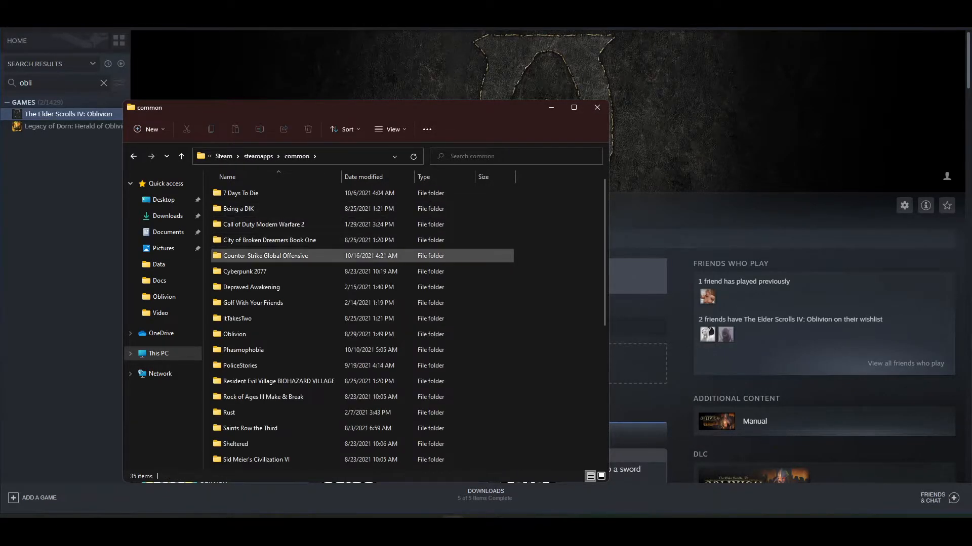
pyautogui.doubleClick(234, 333)
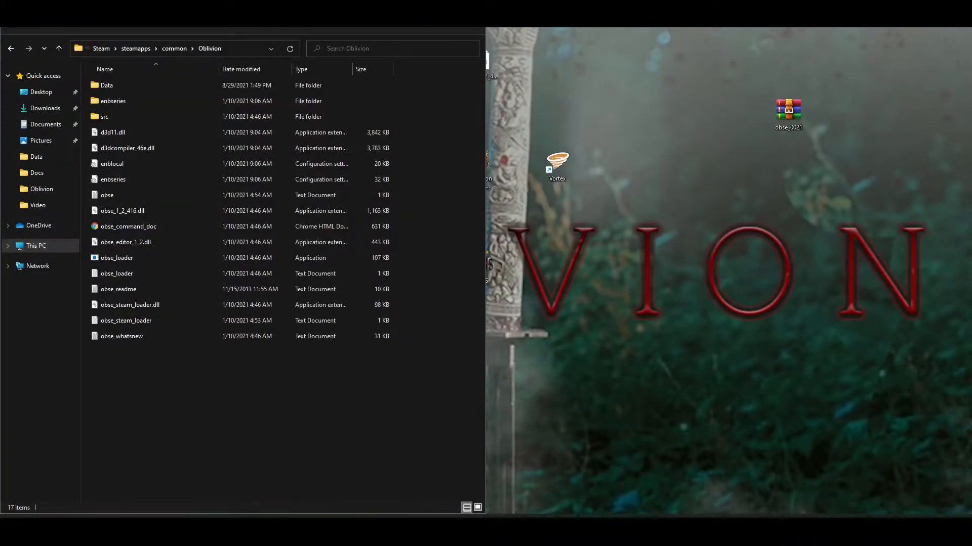
pyautogui.moveTo(789, 111)
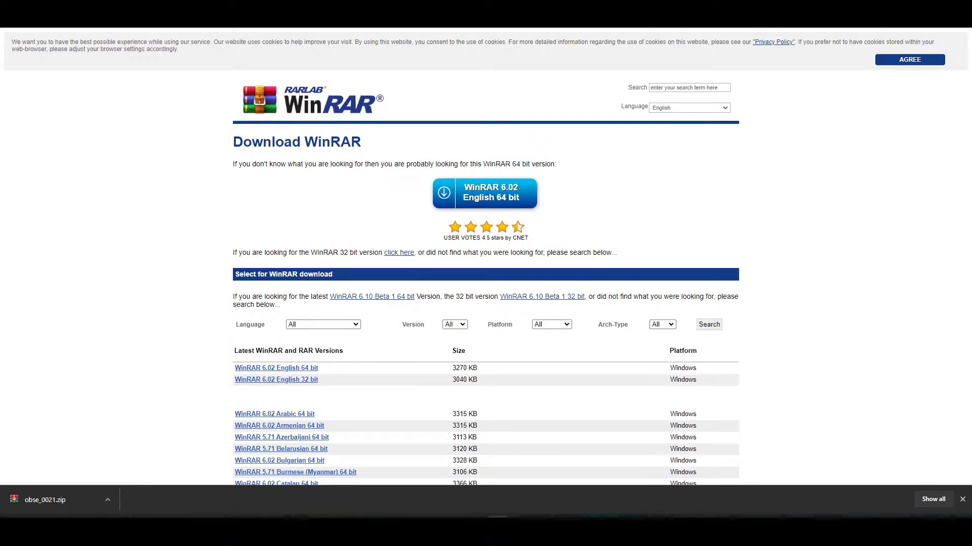
pyautogui.moveTo(484, 193)
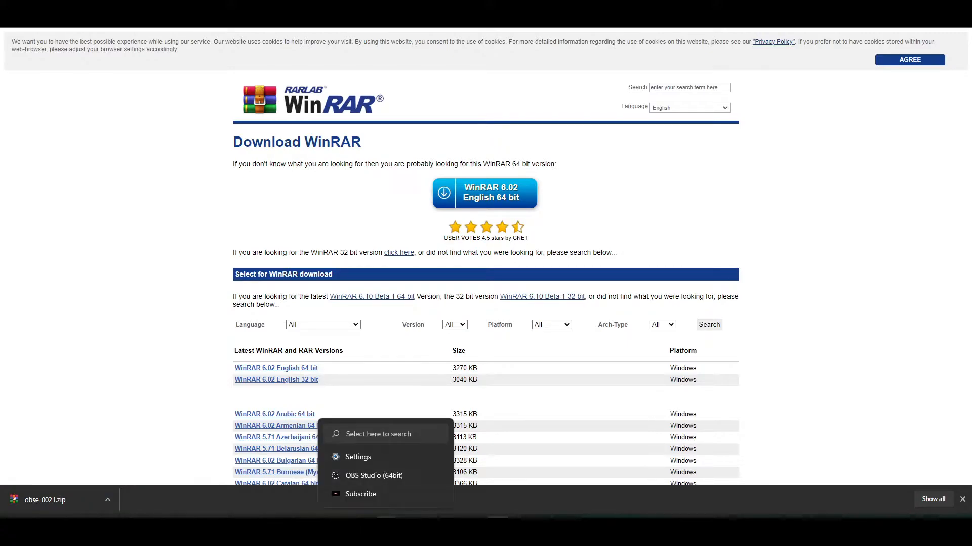
# Search Windows for 'settings' and launch the Settings app.
pyautogui.click(366, 434)
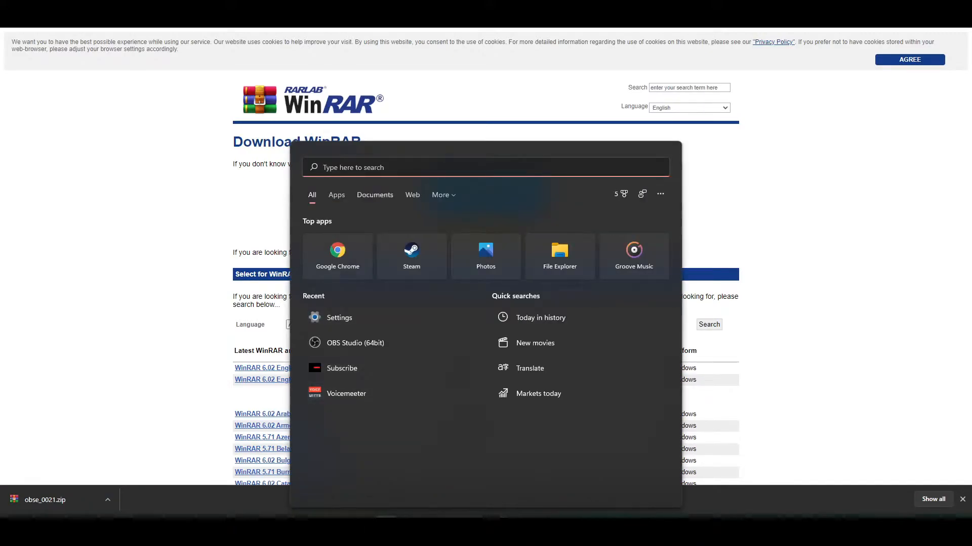
pyautogui.write('settings')
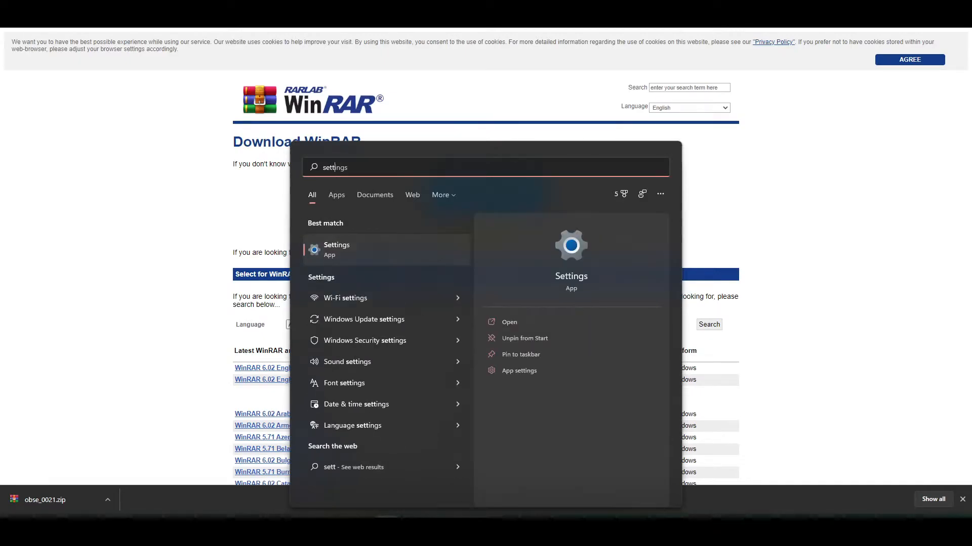
pyautogui.click(337, 249)
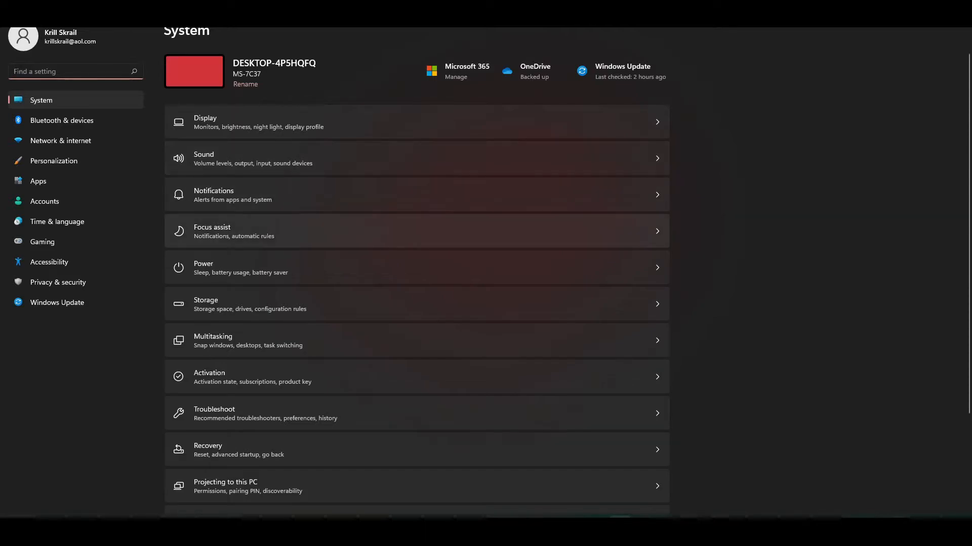
# Open System > About and check that System type shows a 64-bit OS.
pyautogui.scroll(-3)
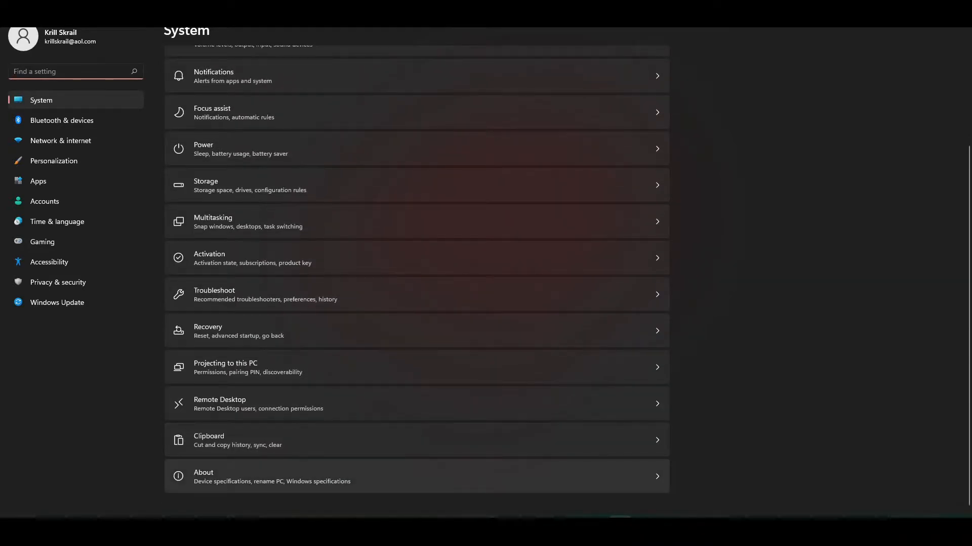
pyautogui.click(415, 475)
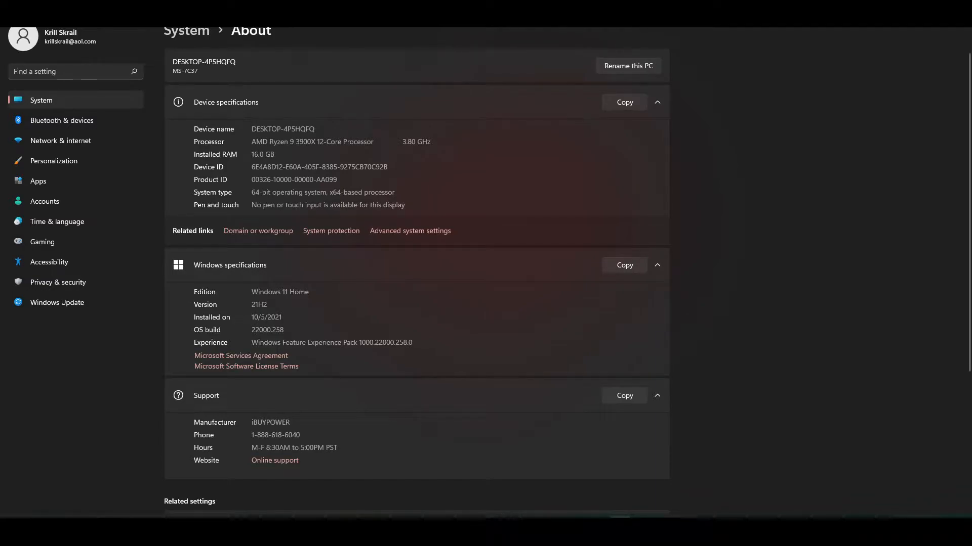
pyautogui.doubleClick(289, 192)
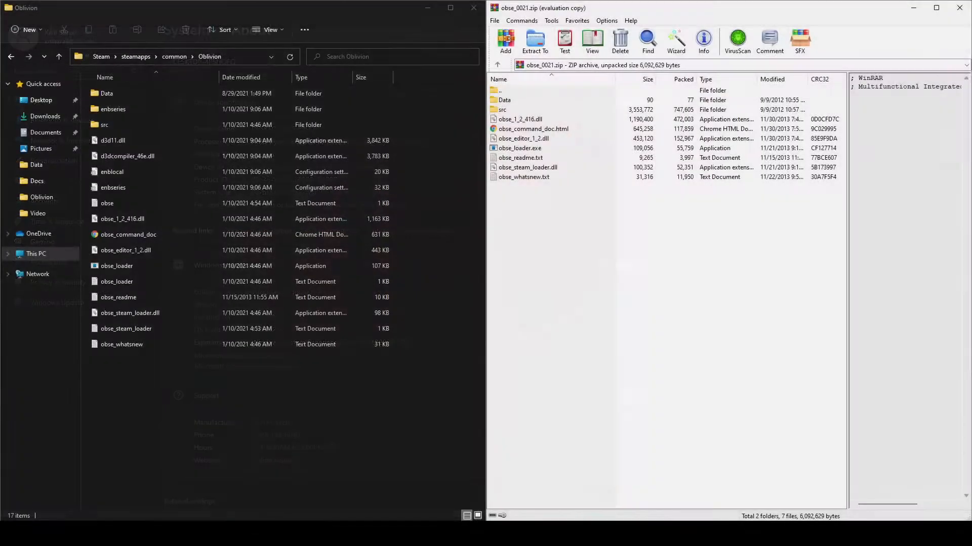
# Copy obse_1_2_416.dll, obse_editor_1_2.dll, obse_loader.exe, obse_steam_loader.dll into Oblivion, replacing existing files.
pyautogui.click(128, 234)
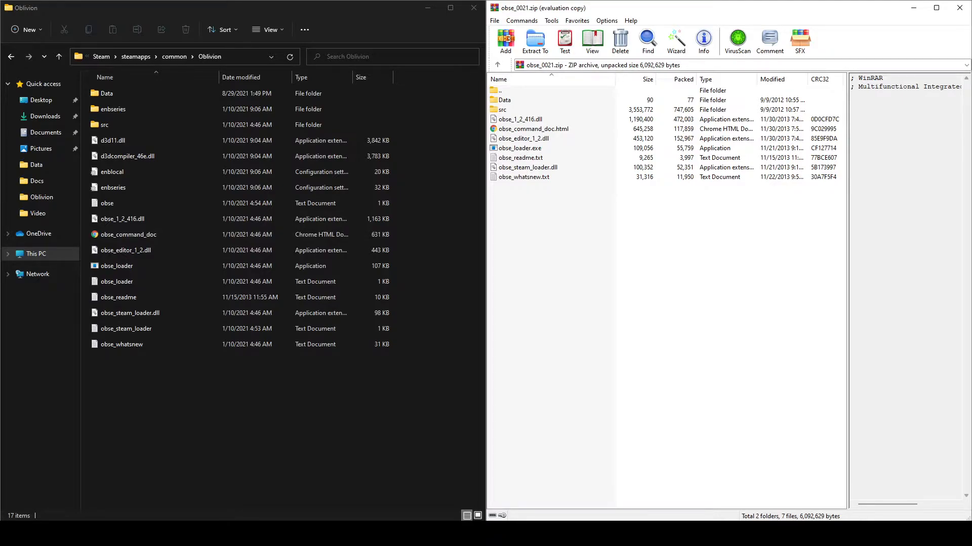
pyautogui.click(521, 119)
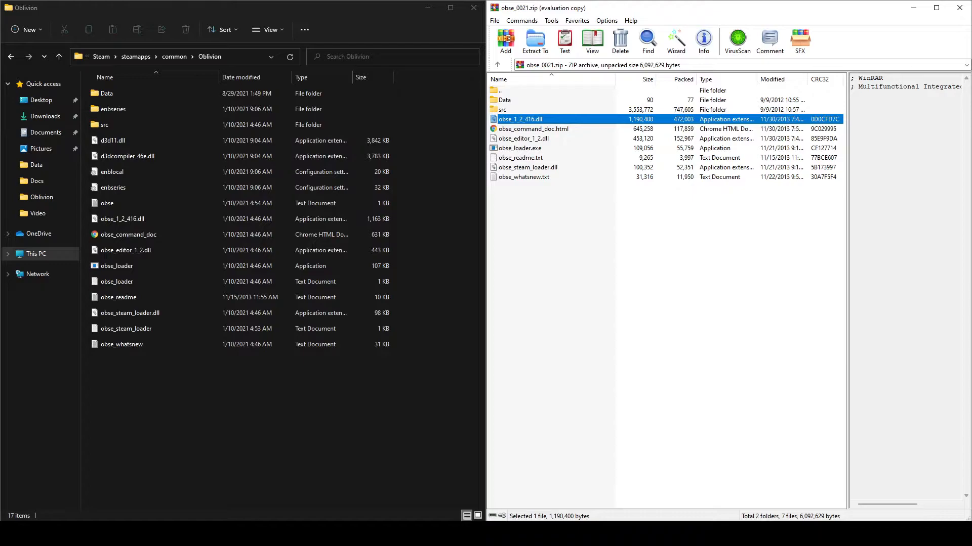
pyautogui.click(523, 138)
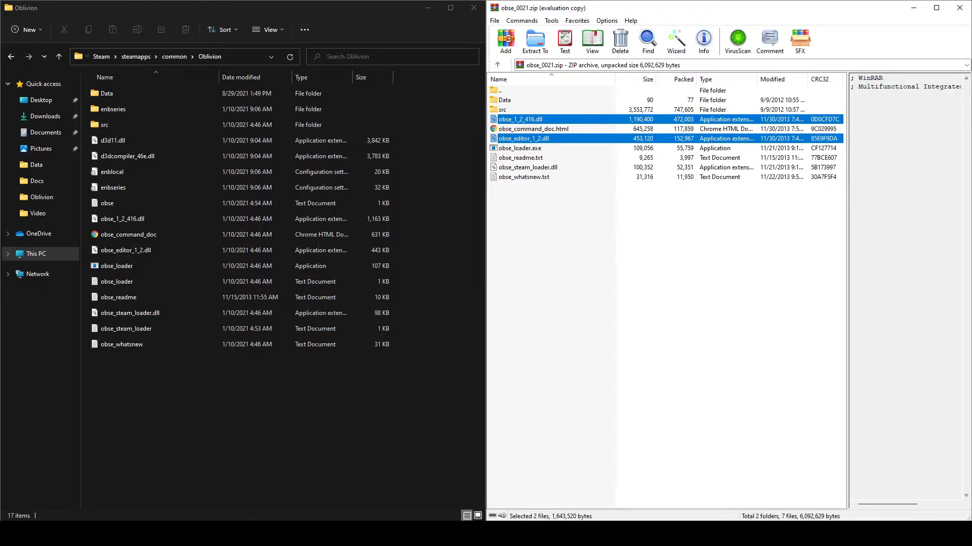
pyautogui.click(519, 147)
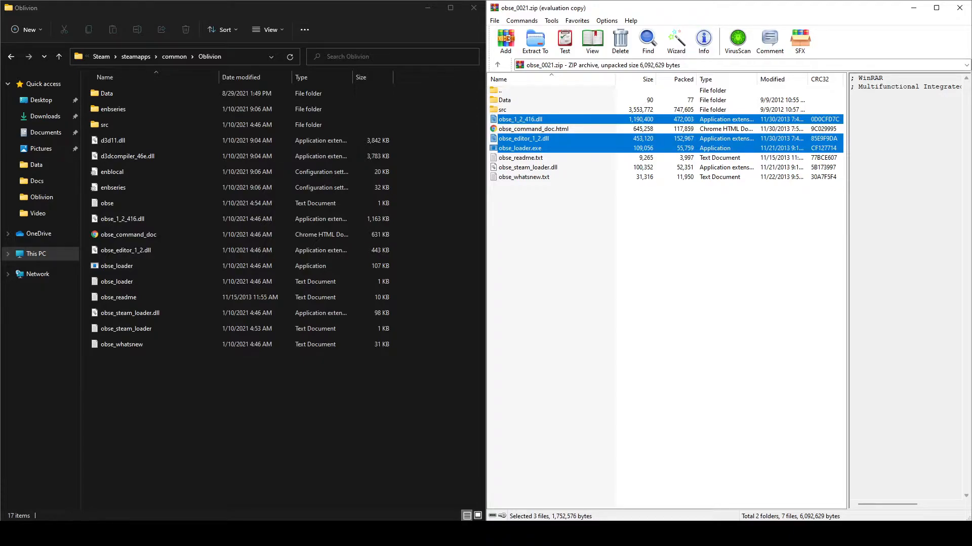
pyautogui.click(528, 168)
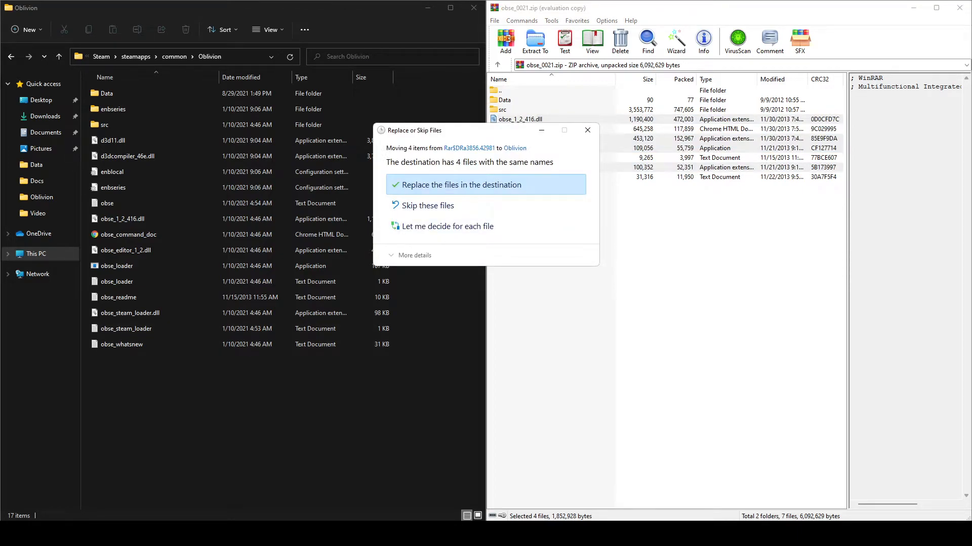
pyautogui.click(461, 184)
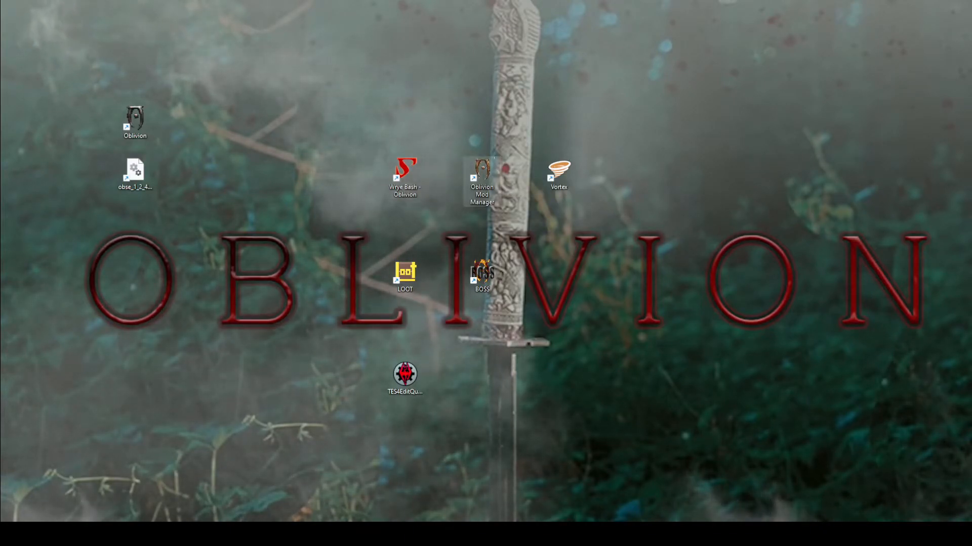
pyautogui.moveTo(482, 176)
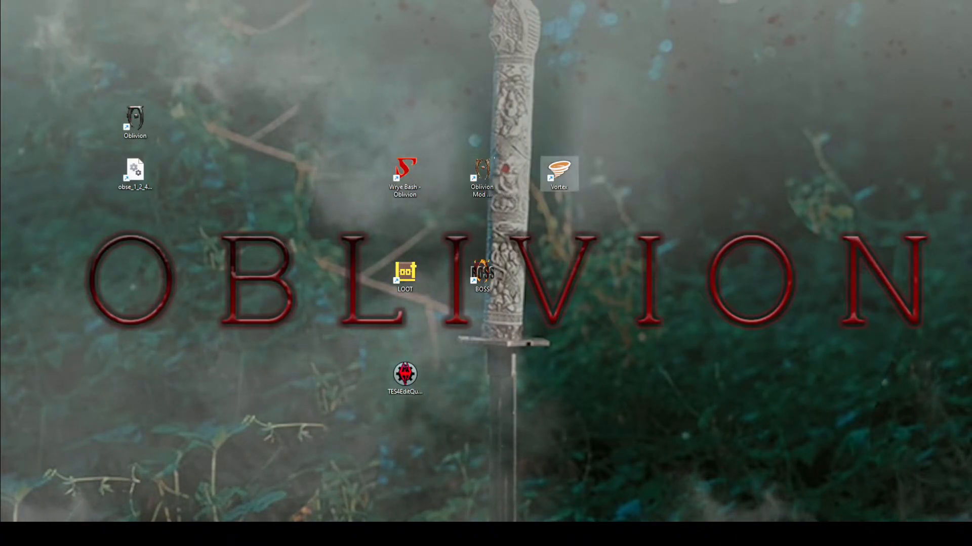
pyautogui.moveTo(558, 172)
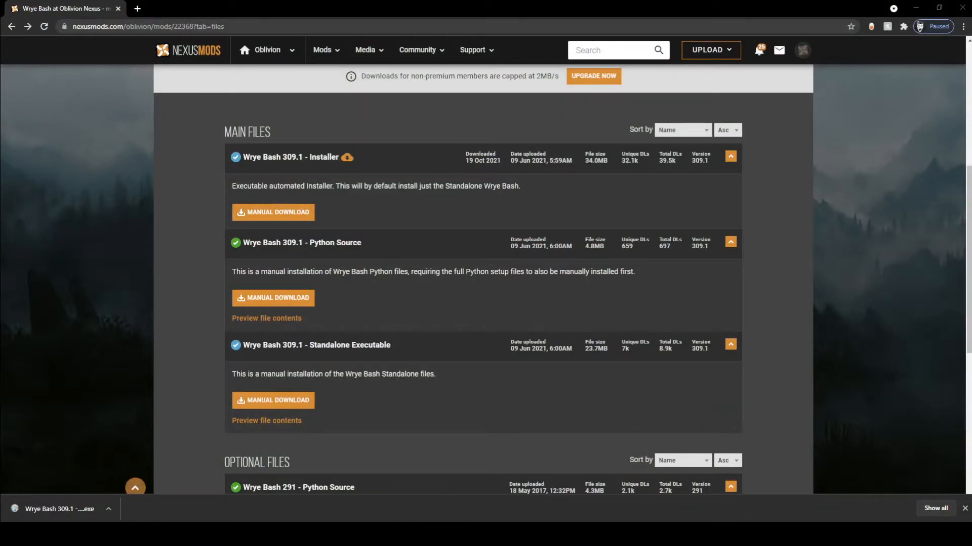
# Manually download the Wrye Bash 309.1 installer and install it to the Oblivion location.
pyautogui.click(273, 212)
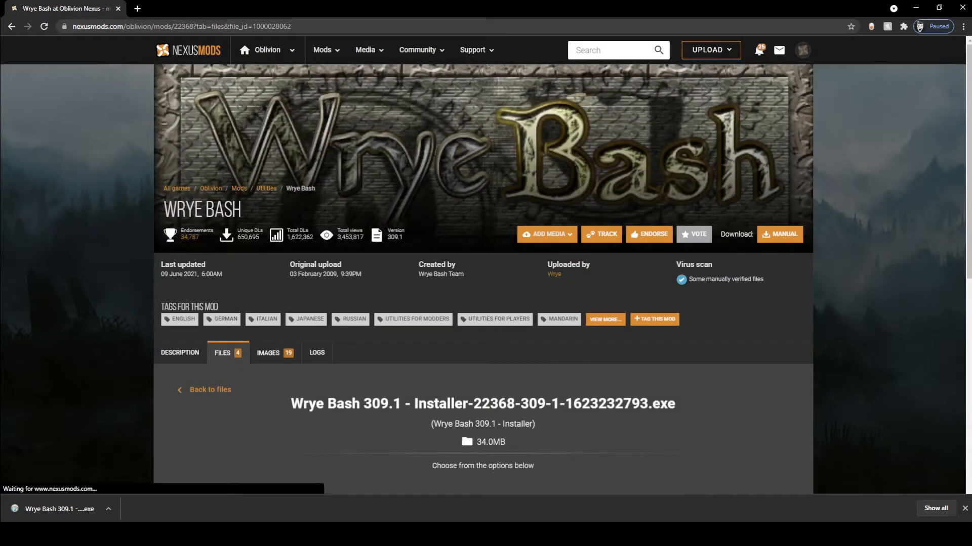
pyautogui.scroll(-3)
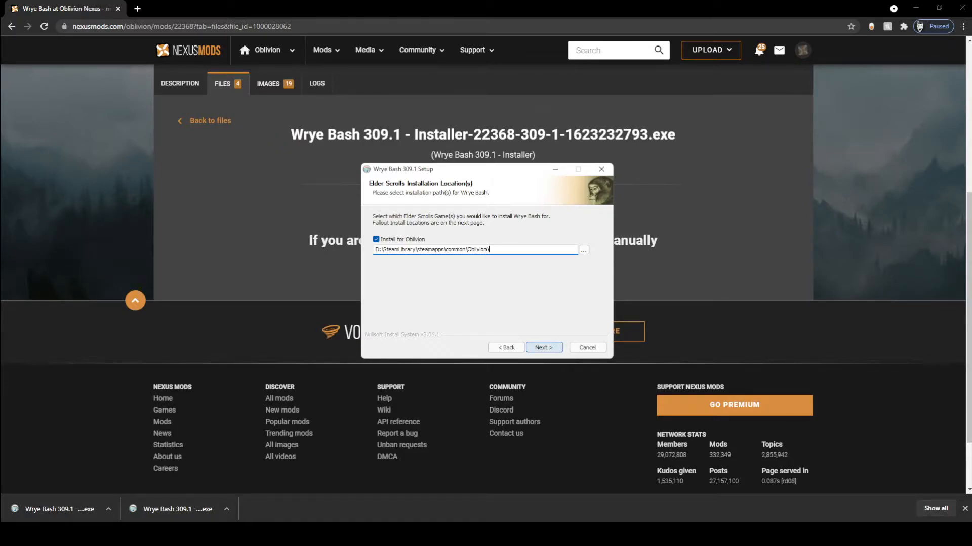
pyautogui.click(542, 347)
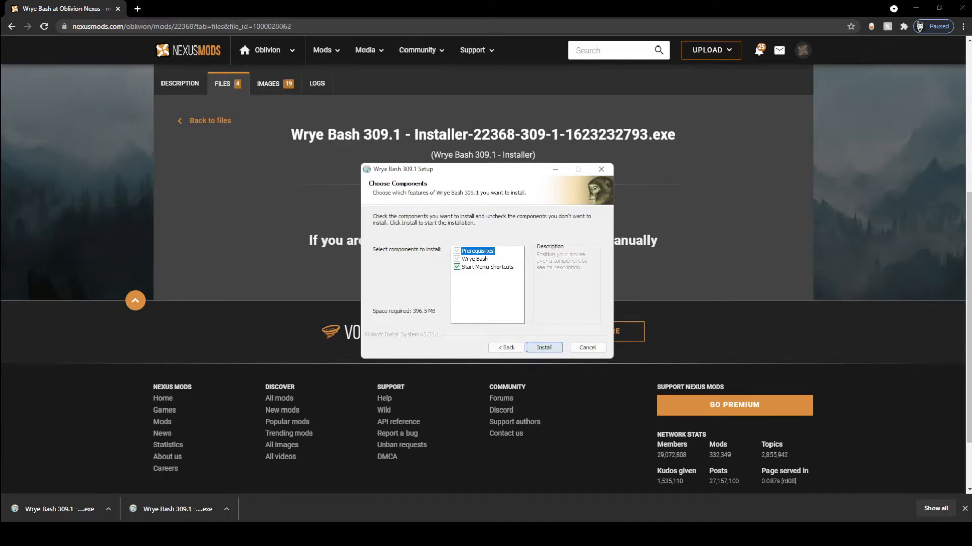
pyautogui.click(543, 347)
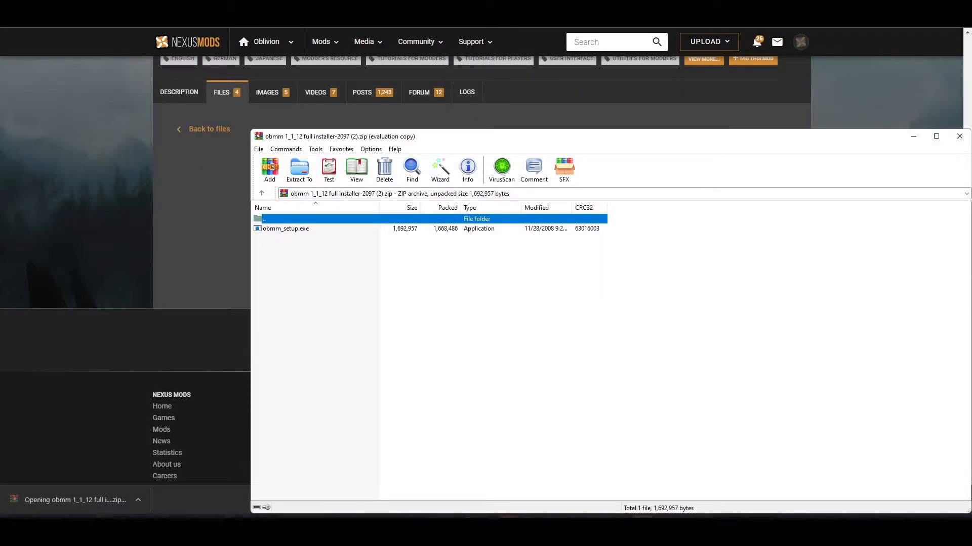
# Run obmm_setup.exe from the obmm 1_1_12 archive.
pyautogui.doubleClick(287, 229)
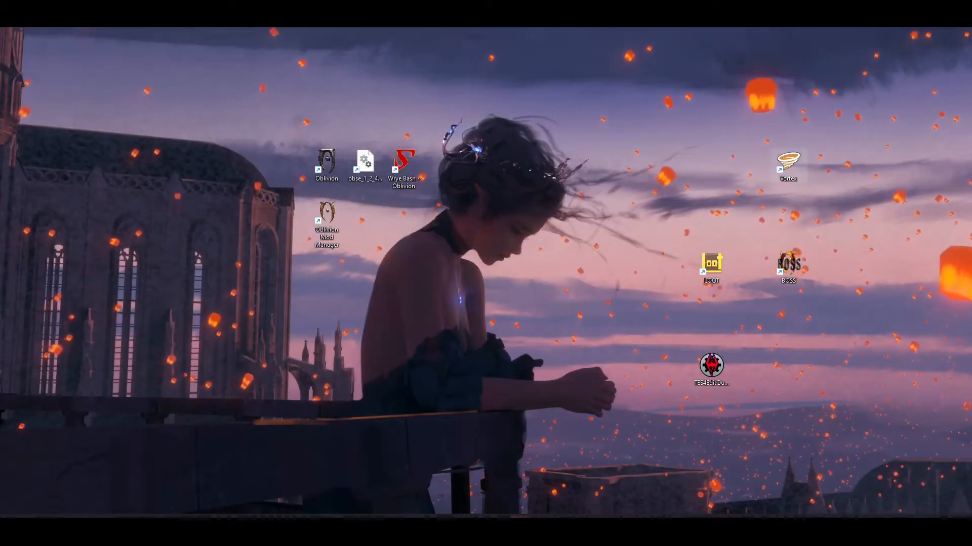
pyautogui.moveTo(787, 168)
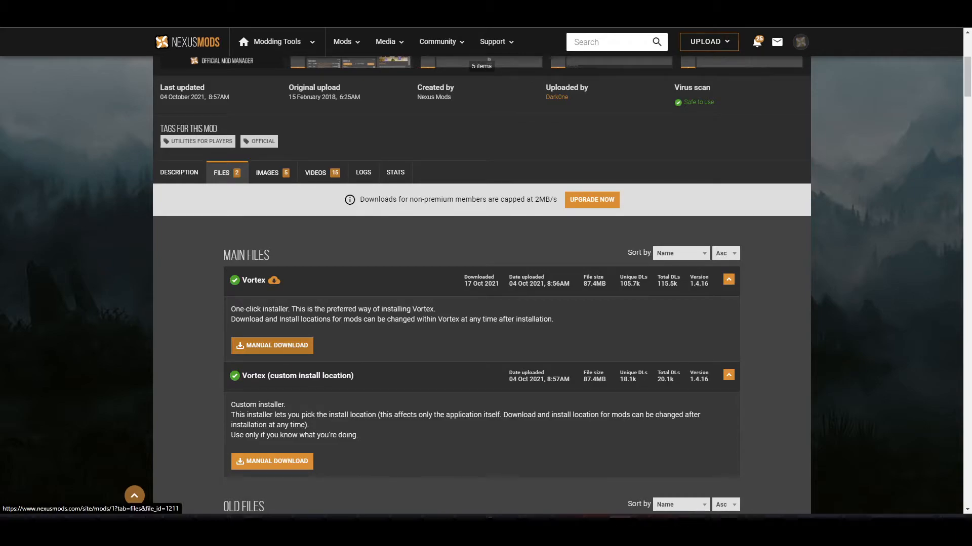
# Manually download the Vortex installer using the free Slow Download option.
pyautogui.click(271, 345)
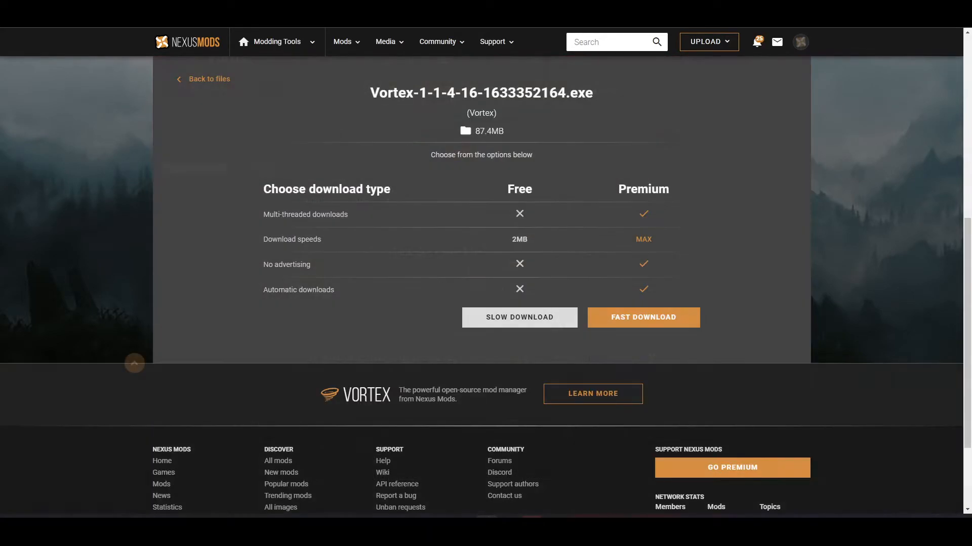
pyautogui.click(642, 317)
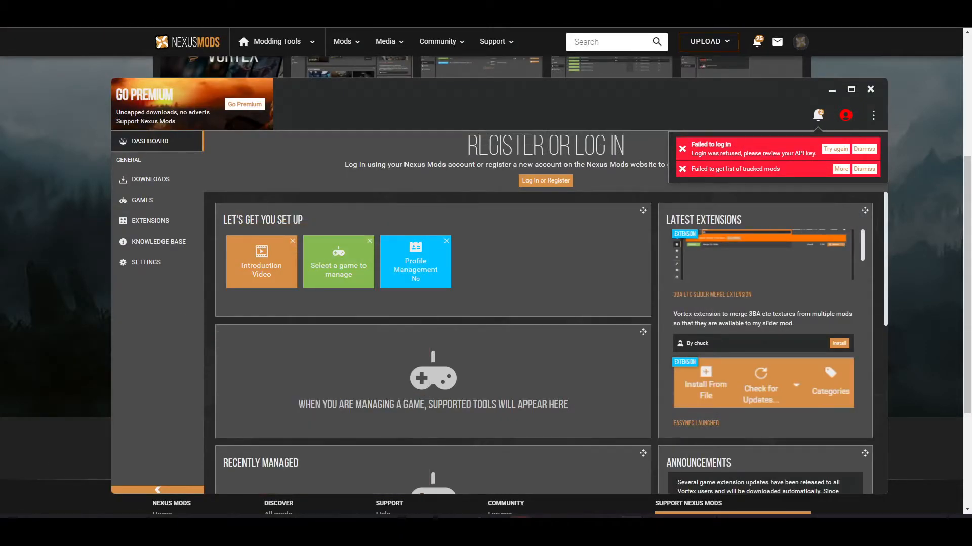
# Find Oblivion via 'obli' in Vortex Games, view its mods, and dismiss the login popup.
pyautogui.click(142, 199)
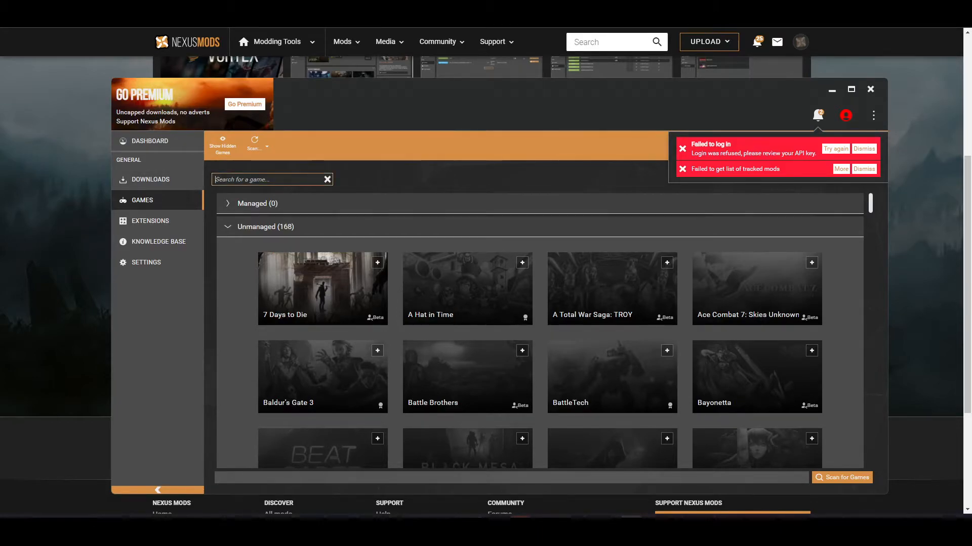
pyautogui.write('obli')
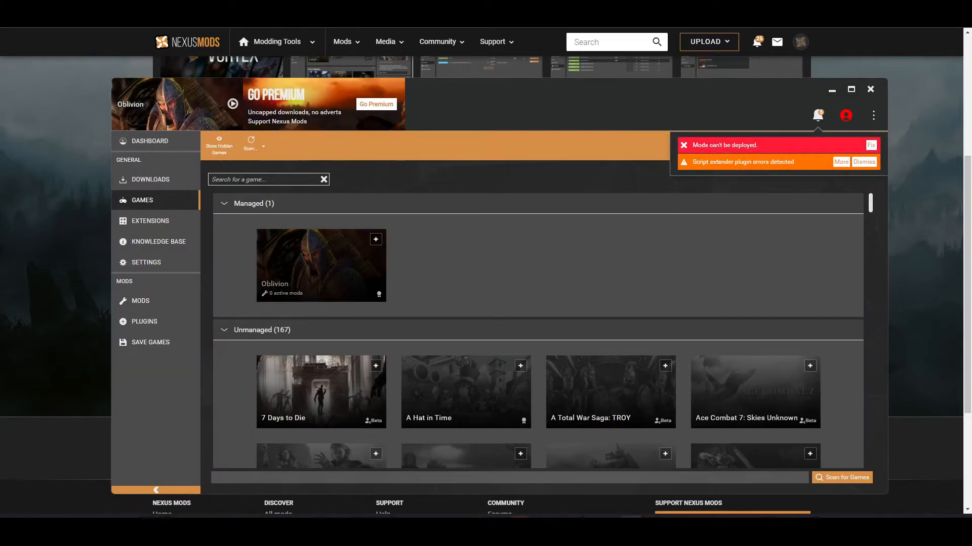
pyautogui.click(140, 300)
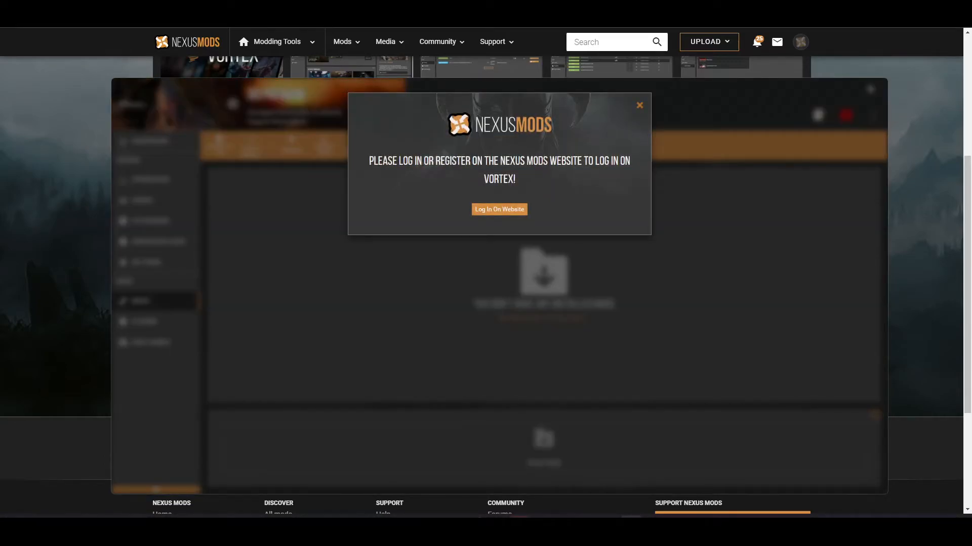
pyautogui.click(639, 104)
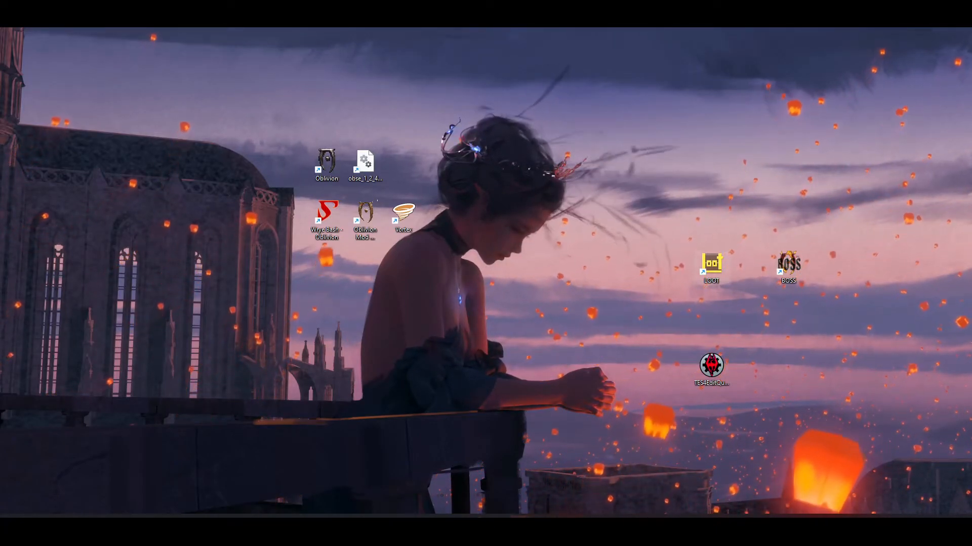
pyautogui.moveTo(710, 263)
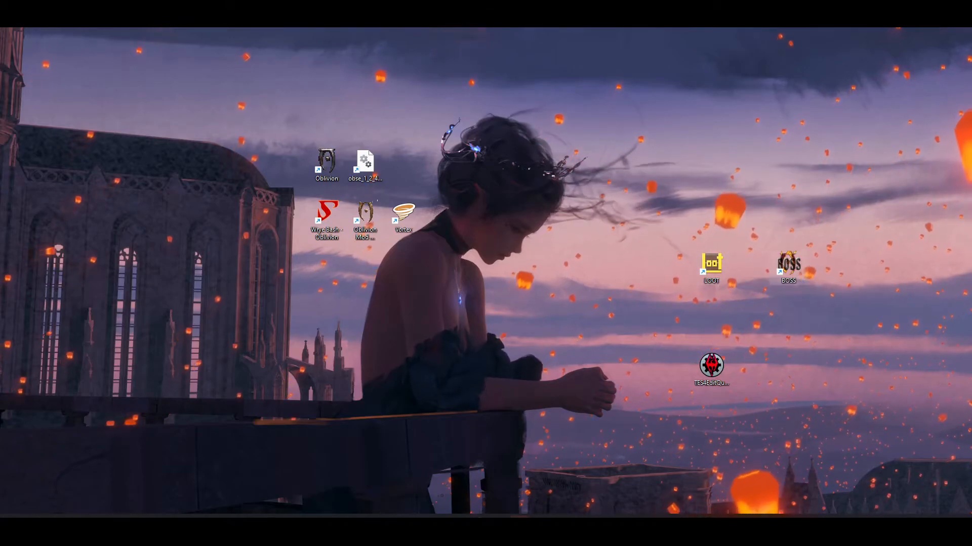
pyautogui.moveTo(787, 267)
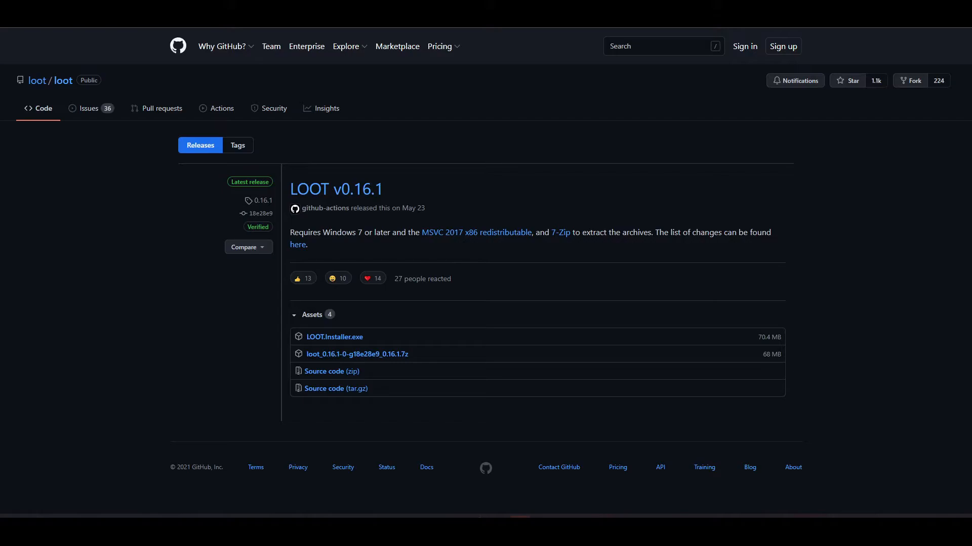
pyautogui.moveTo(334, 337)
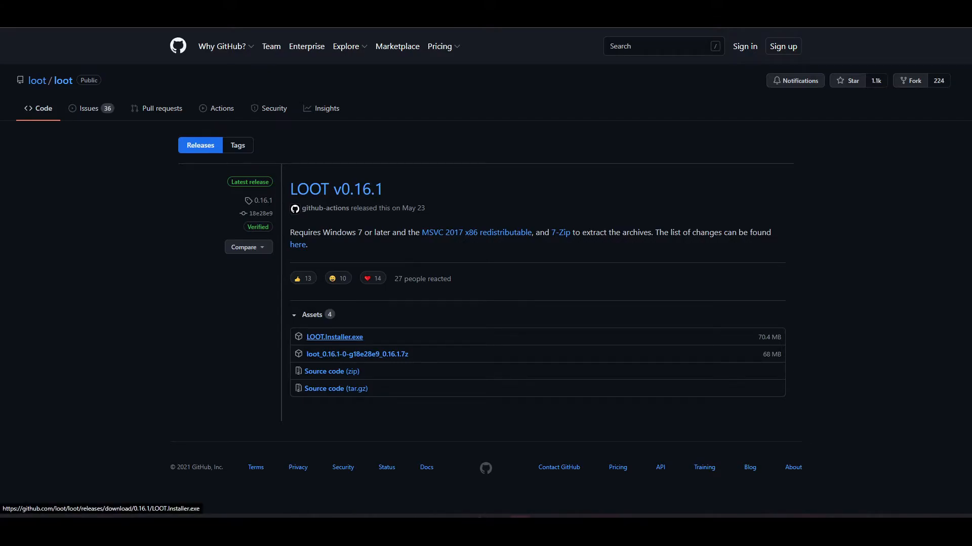
# Download LOOT.Installer.exe v0.16.1 and run setup with the default install folder.
pyautogui.click(333, 336)
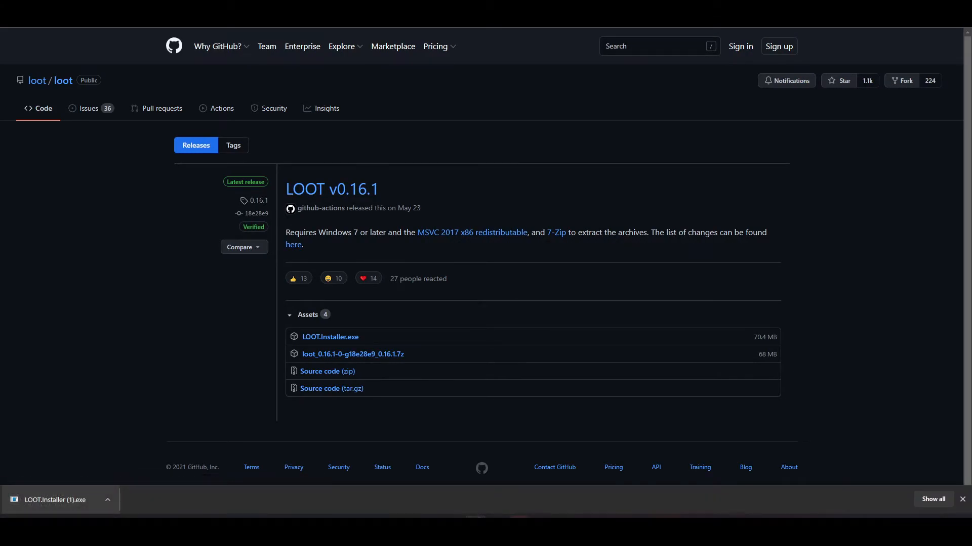
pyautogui.click(55, 500)
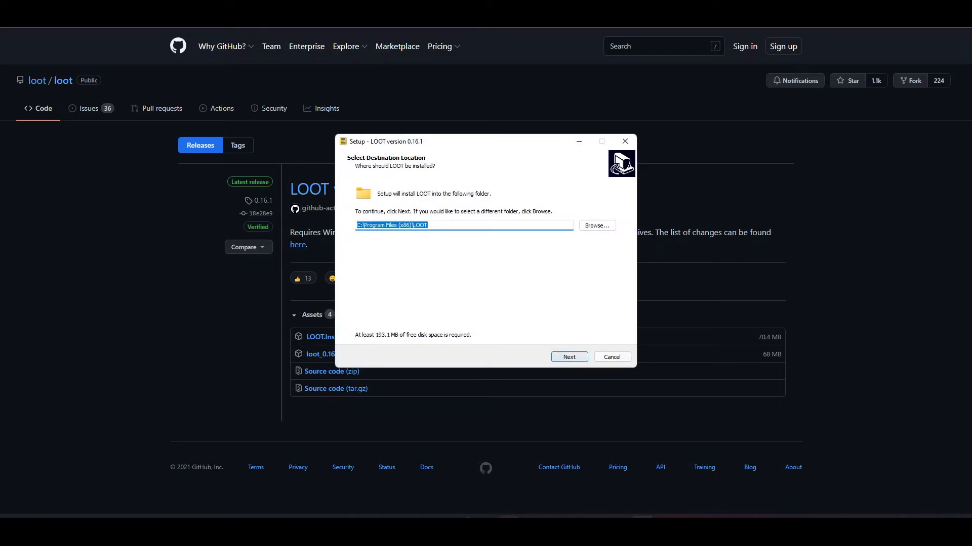
pyautogui.click(568, 357)
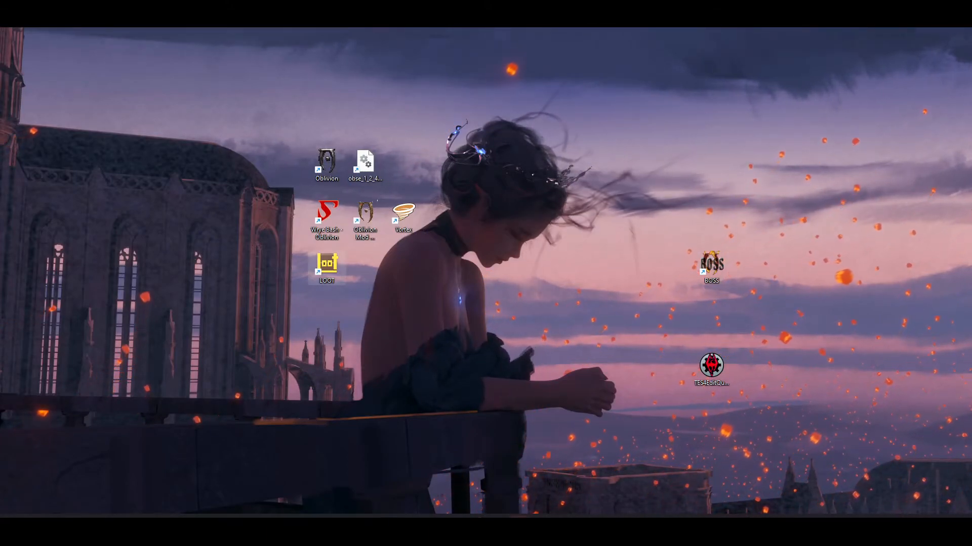
pyautogui.moveTo(326, 265)
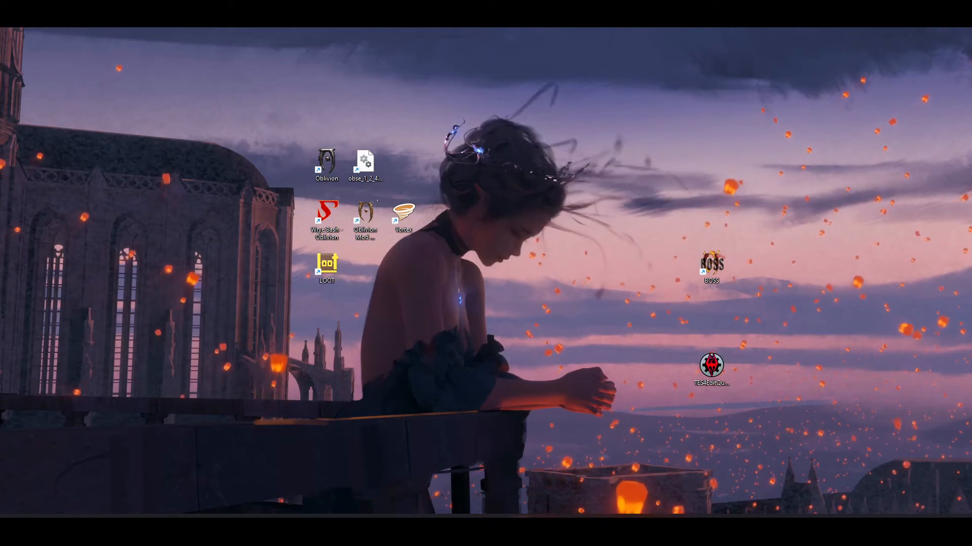
# Launch BOSS to review its plugin report, then close LOOT's twelve-plugin window.
pyautogui.doubleClick(712, 265)
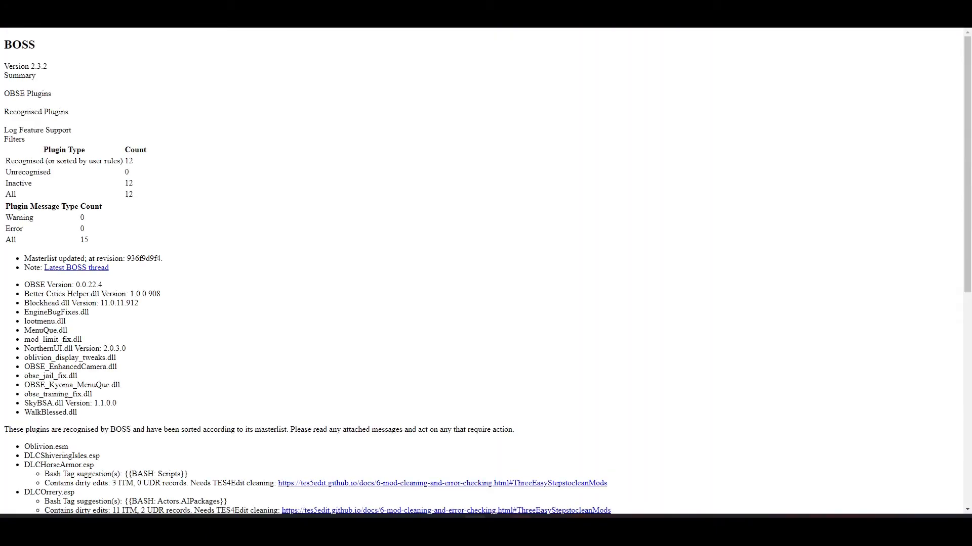
pyautogui.scroll(-3)
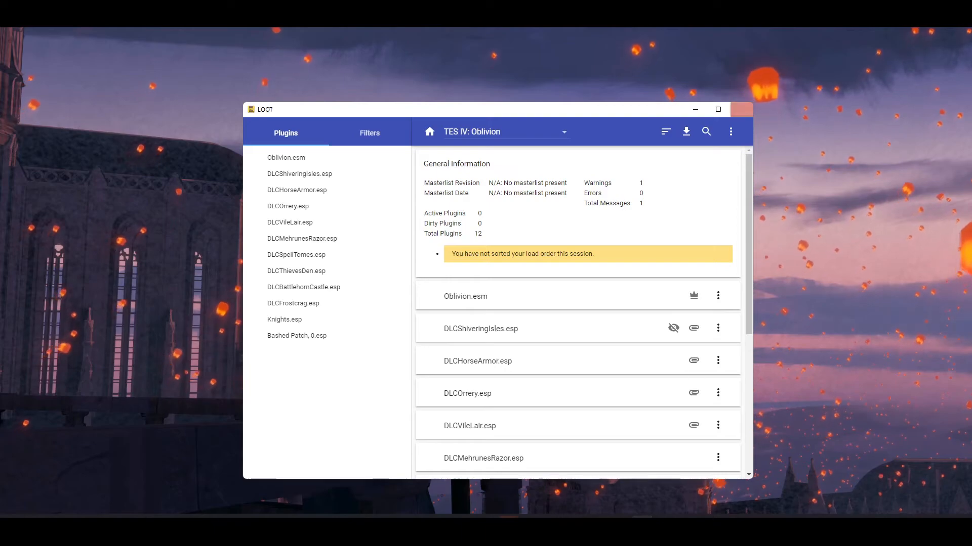
pyautogui.click(741, 109)
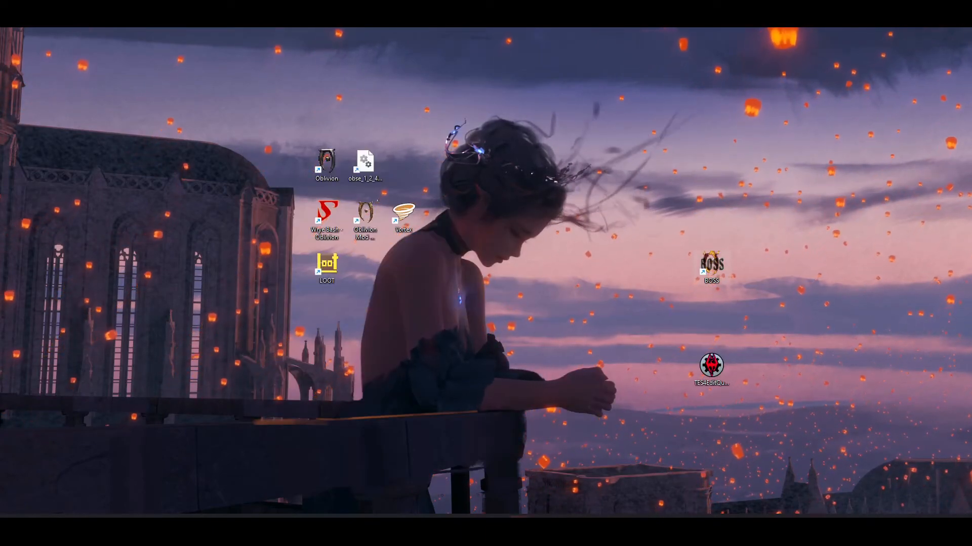
pyautogui.moveTo(711, 267)
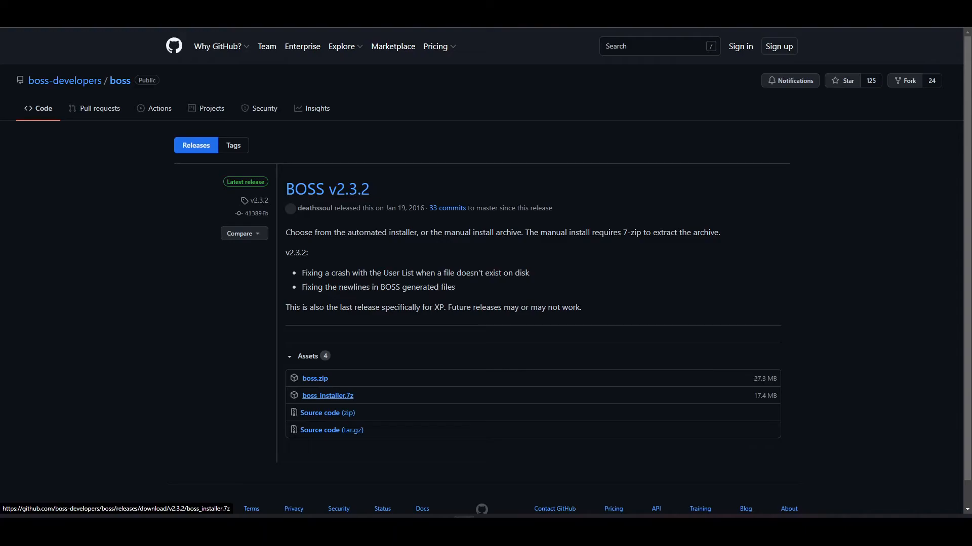
# Download boss_installer.7z, open it in WinRAR, and install BOSS v2.3.2.
pyautogui.click(327, 395)
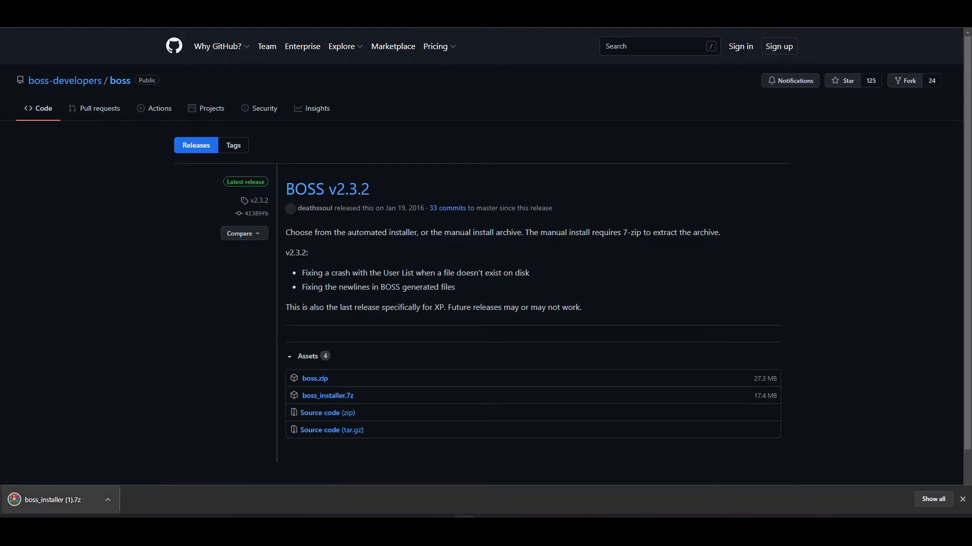
pyautogui.click(49, 500)
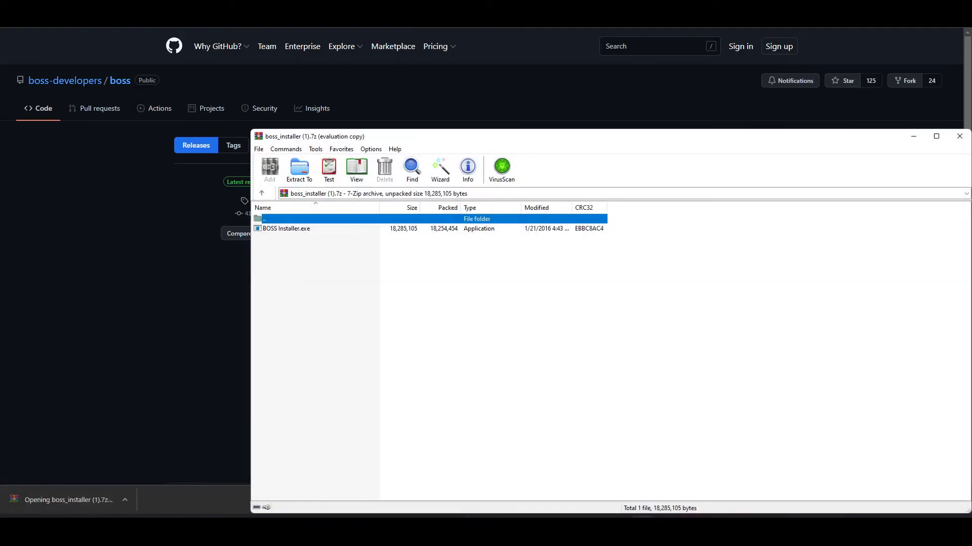
pyautogui.doubleClick(287, 228)
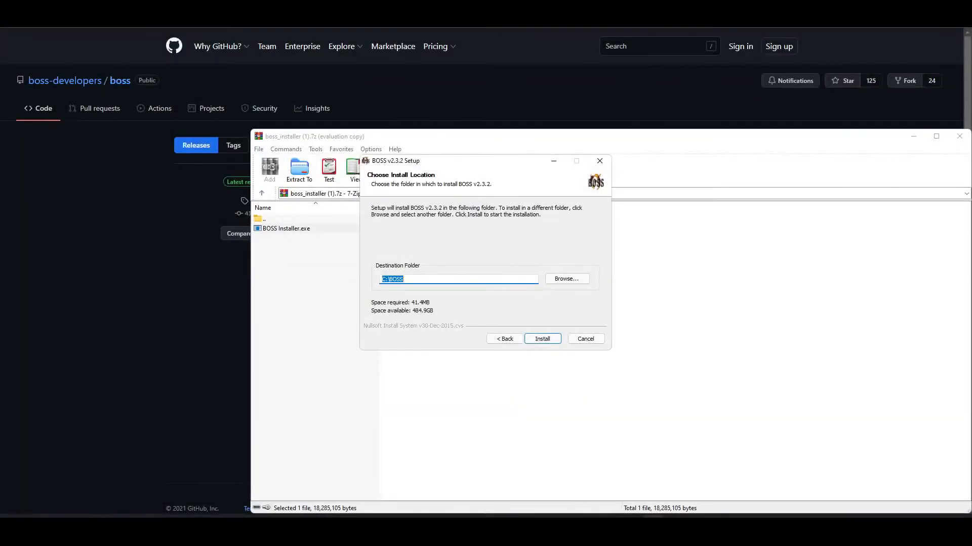
pyautogui.click(584, 338)
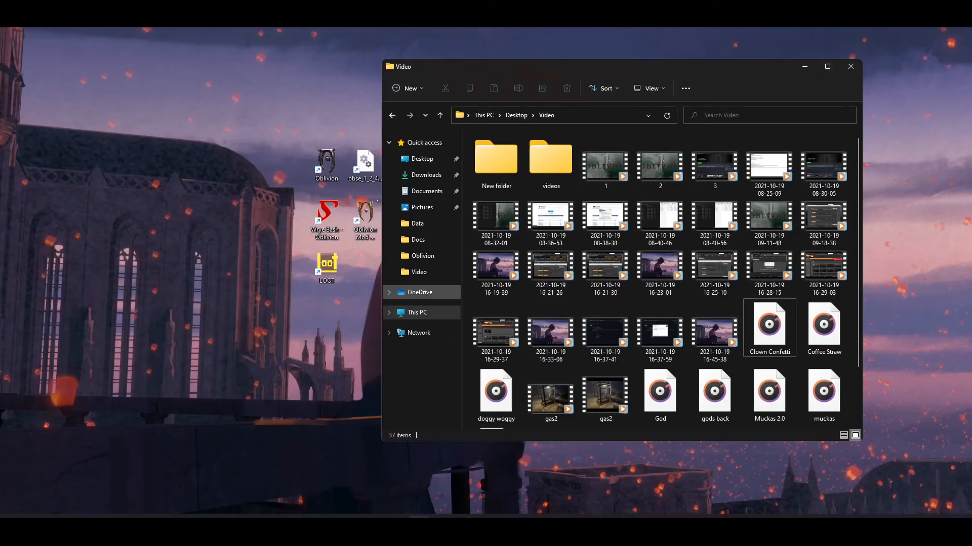
# Close the Video folder window to return to the desktop.
pyautogui.click(850, 66)
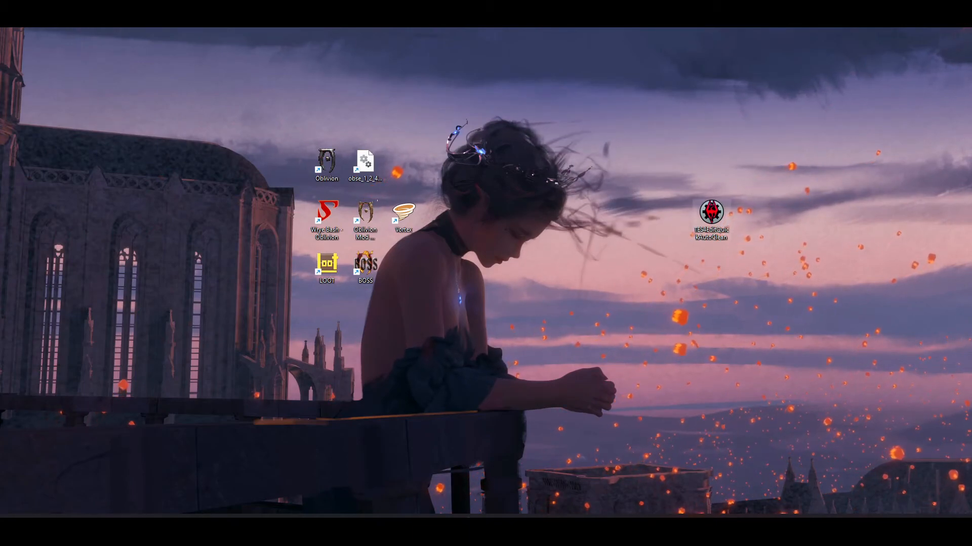
pyautogui.moveTo(712, 213)
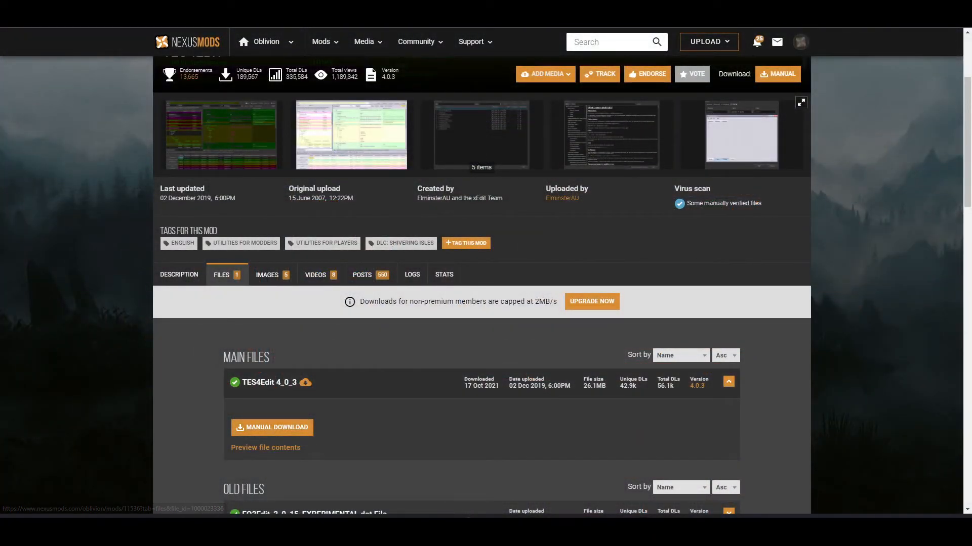
pyautogui.moveTo(271, 428)
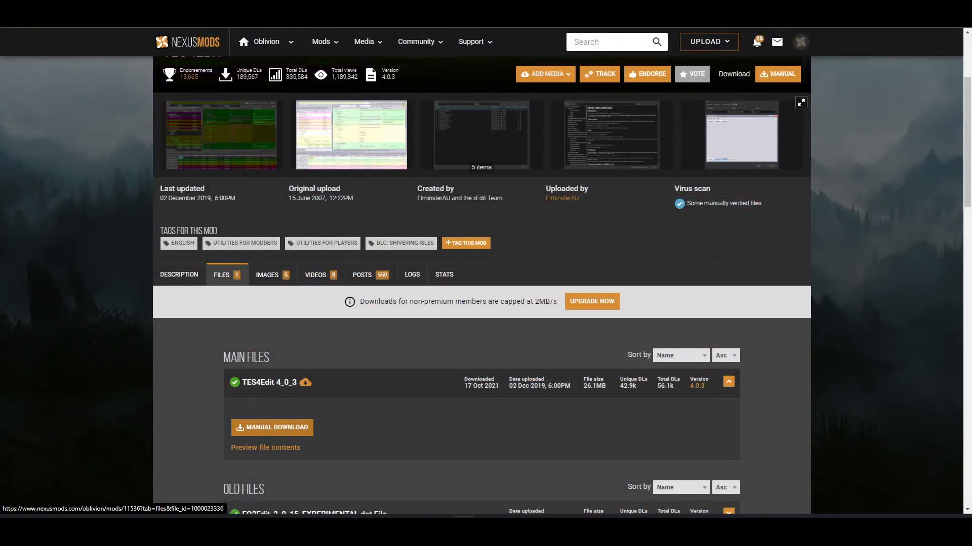
# Manually download the TES4Edit 4_0_3 archive from Nexus Mods.
pyautogui.click(276, 428)
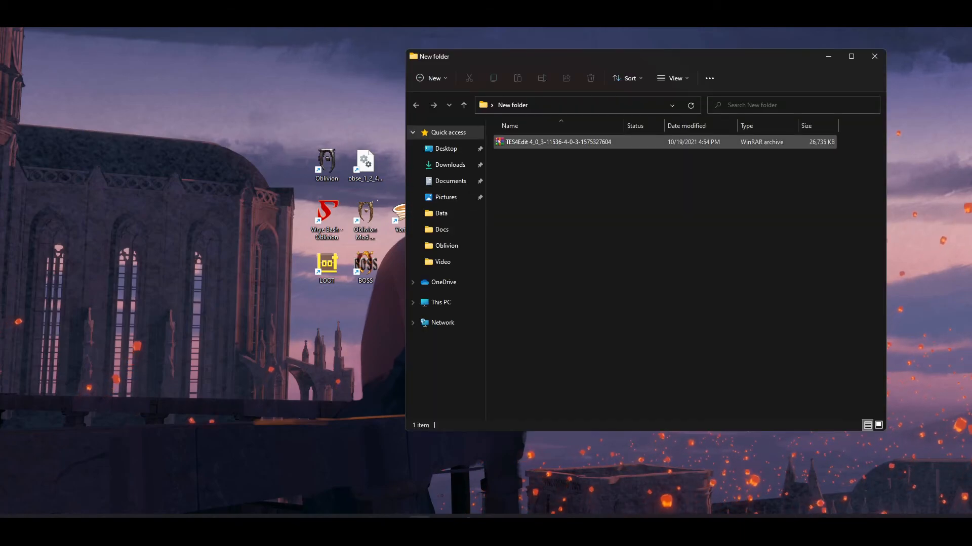
# Extract the TES4Edit archive here and launch TES4Edit.exe.
pyautogui.rightClick(555, 142)
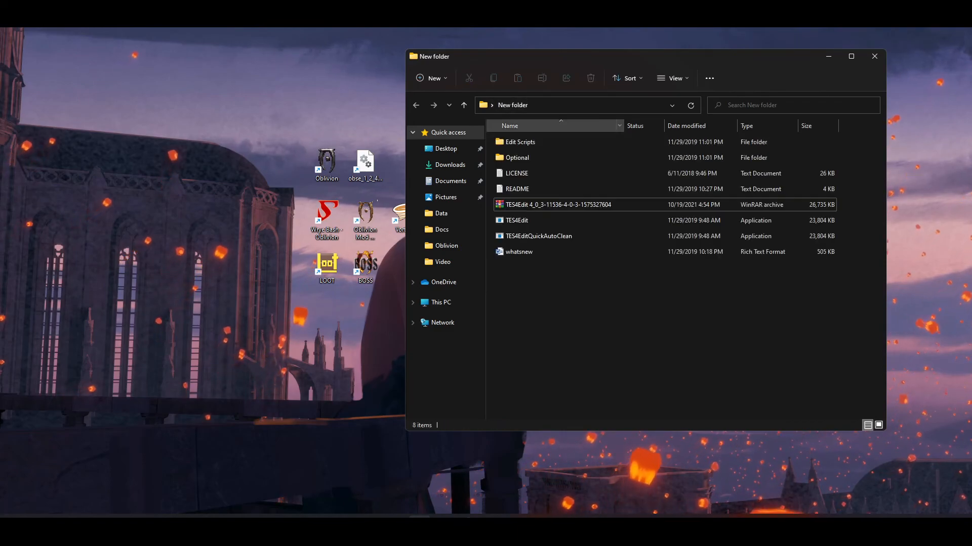
pyautogui.click(516, 220)
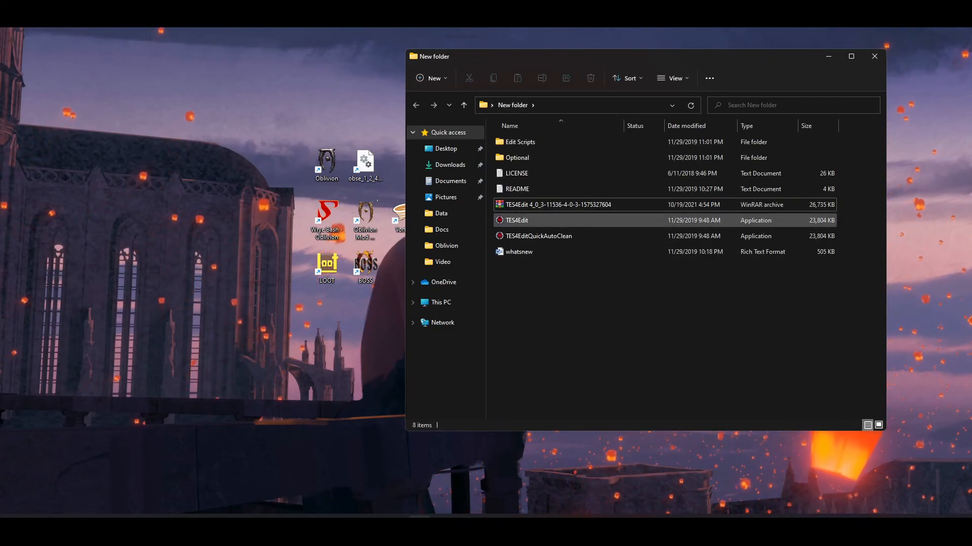
pyautogui.click(516, 220)
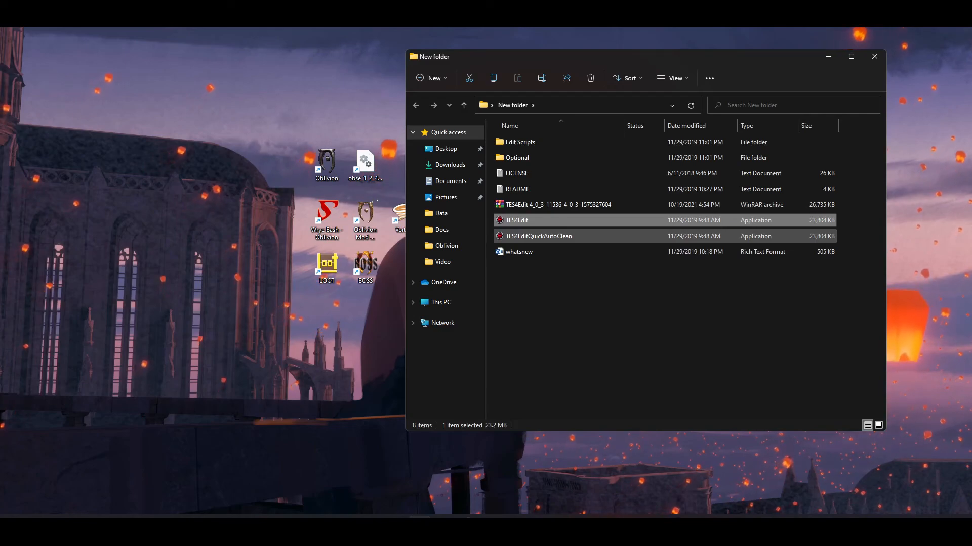
pyautogui.doubleClick(517, 220)
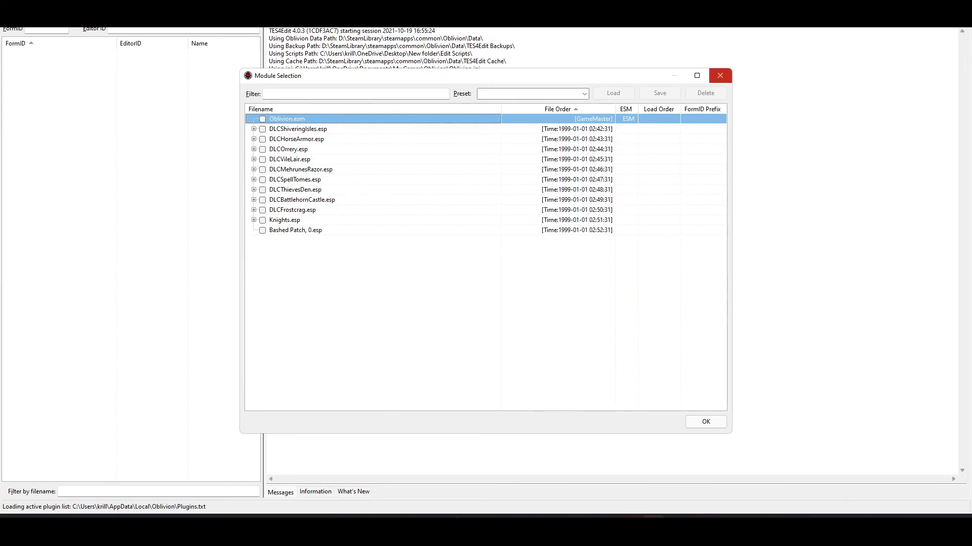
# Close TES4Edit after reviewing Oblivion's Module Selection list.
pyautogui.click(720, 75)
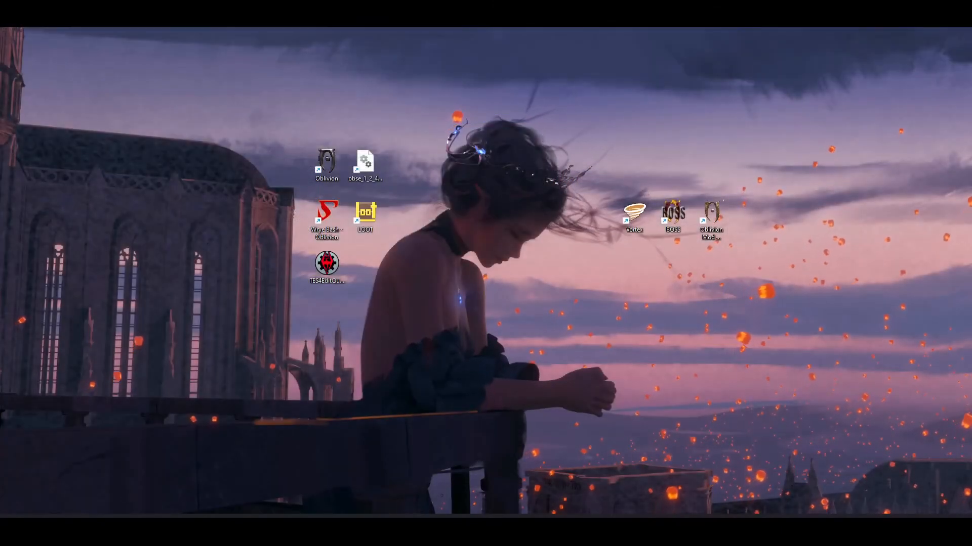